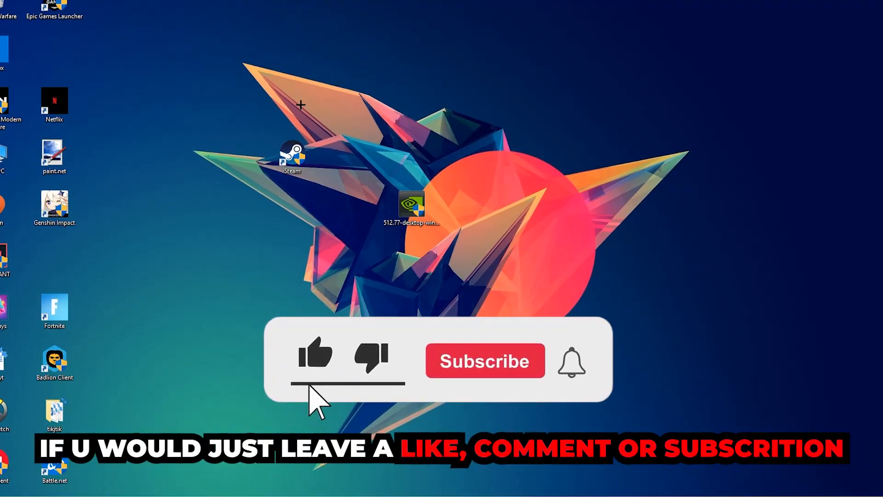
Step: Search Start for 'windows defender firewall' and launch its Control Panel result
{"action": "left_click", "coordinate": [494, 361]}
{"action": "type", "text": "wind"}
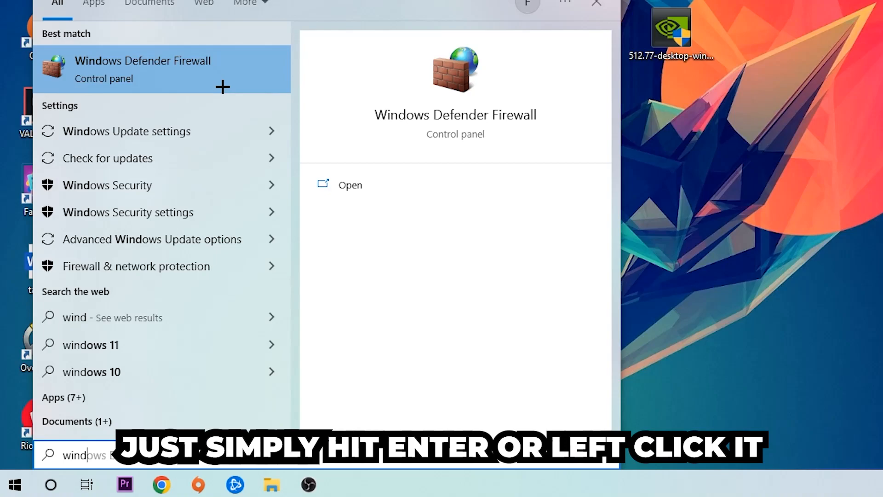
{"action": "left_click", "coordinate": [142, 62]}
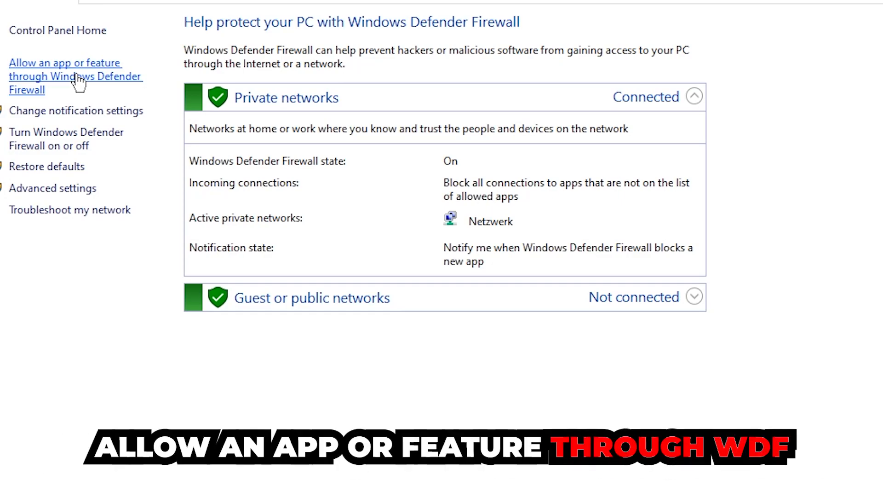
Step: Show the allowed apps list, enable Change settings, and begin Allow another app
{"action": "left_click", "coordinate": [78, 77]}
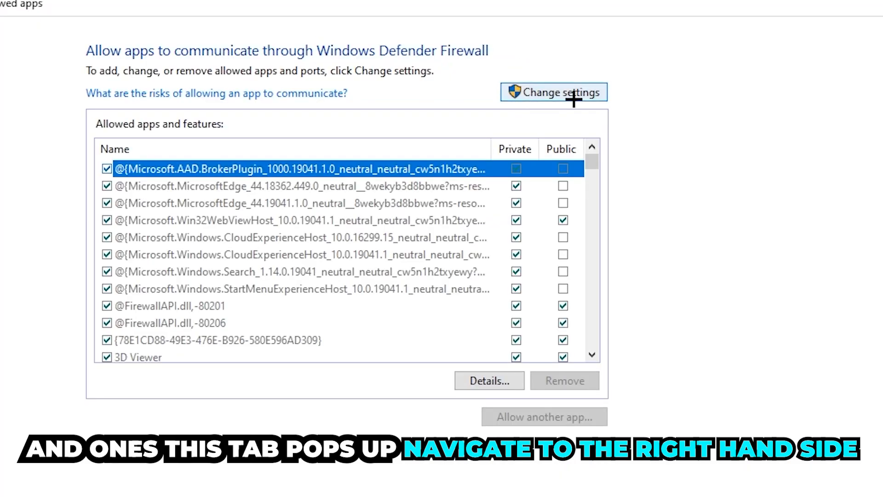
{"action": "left_click", "coordinate": [554, 92]}
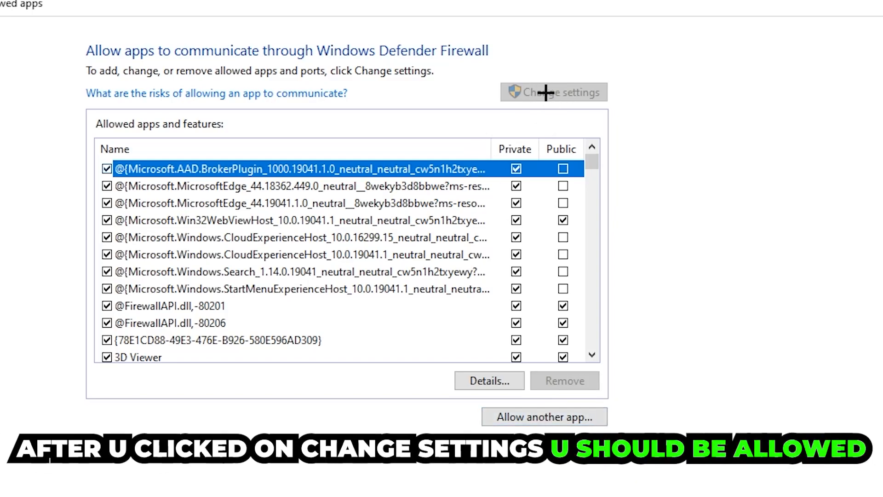
{"action": "left_click", "coordinate": [544, 417]}
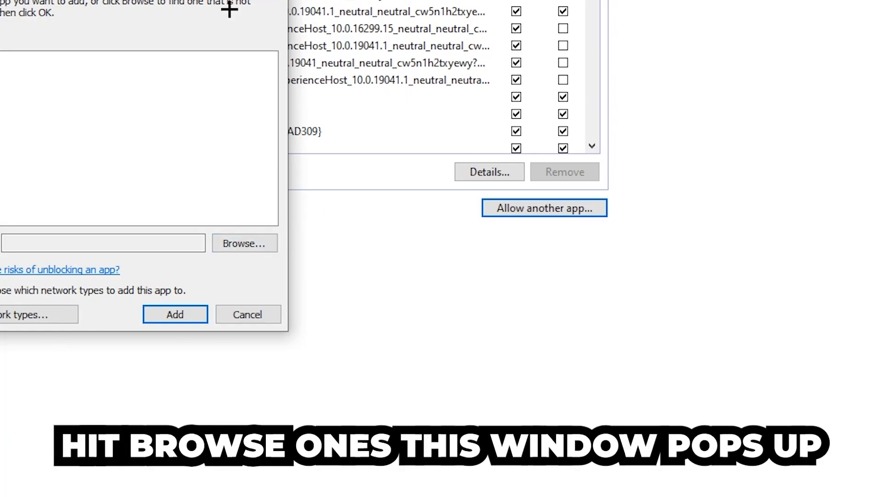
Step: Browse to the program in the Add an app dialog and add it
{"action": "left_click", "coordinate": [245, 243]}
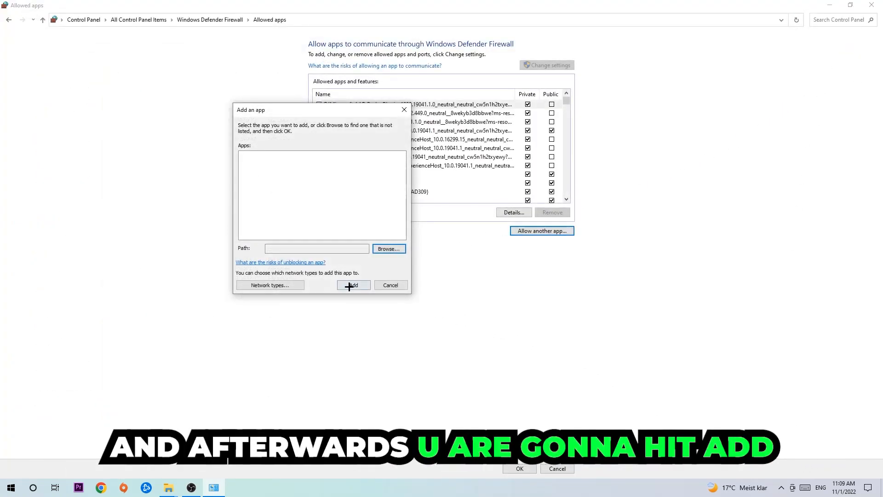
{"action": "left_click", "coordinate": [353, 285]}
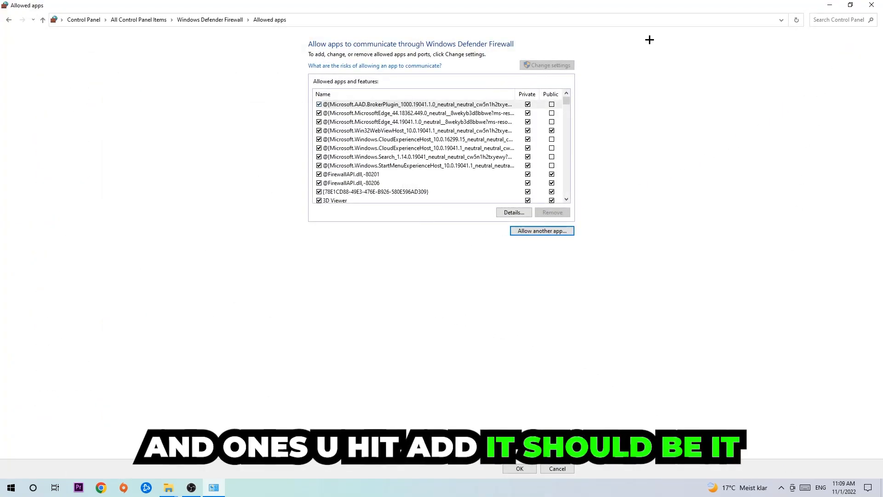